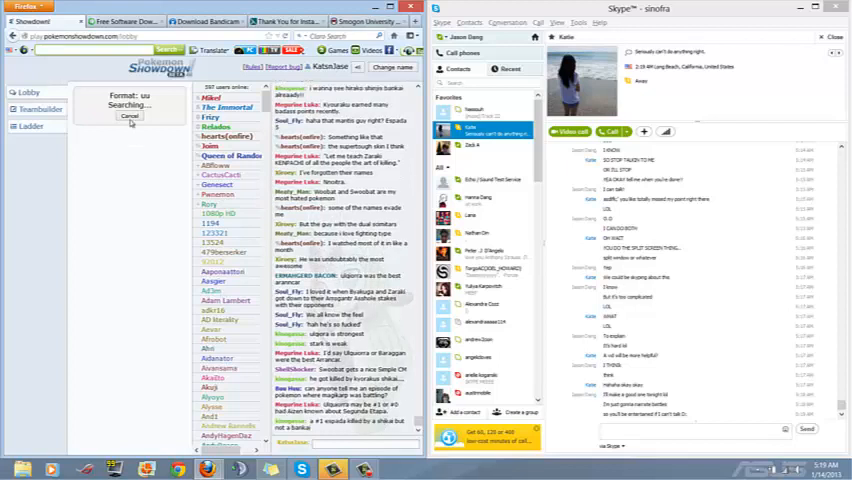
- Restart the battle search to get matched, then chat 'So what' as the battle begins
click(128, 116)
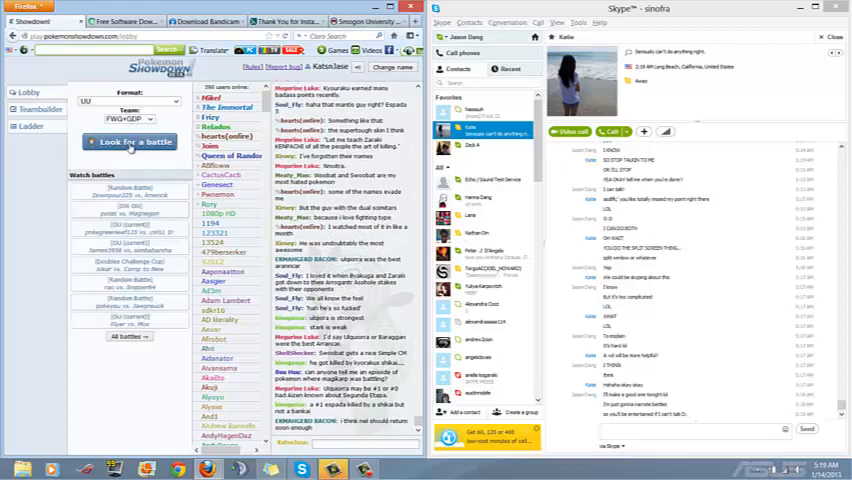
click(132, 140)
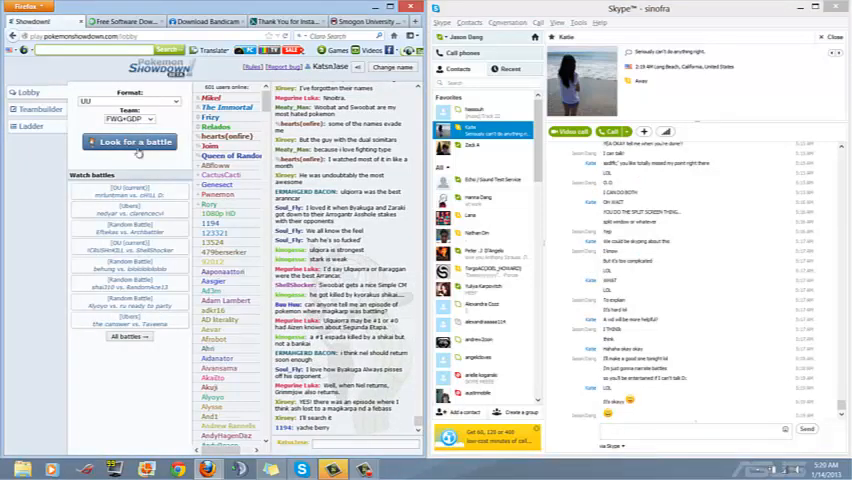
click(136, 140)
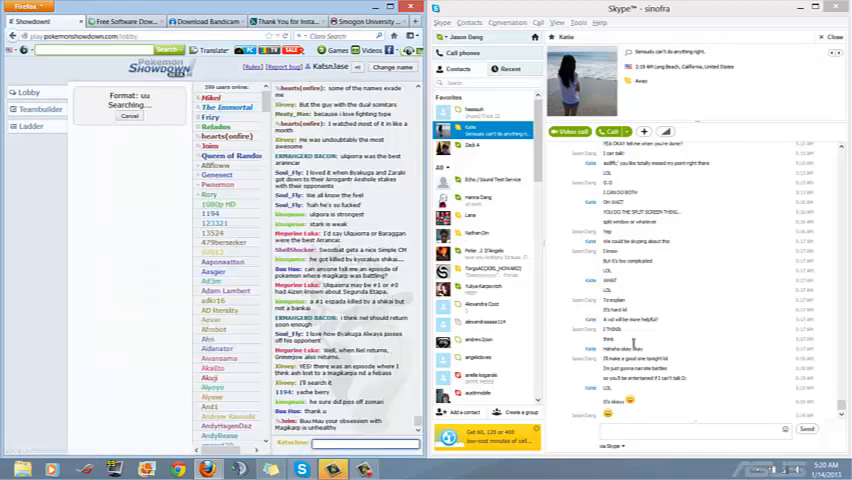
text(So what)
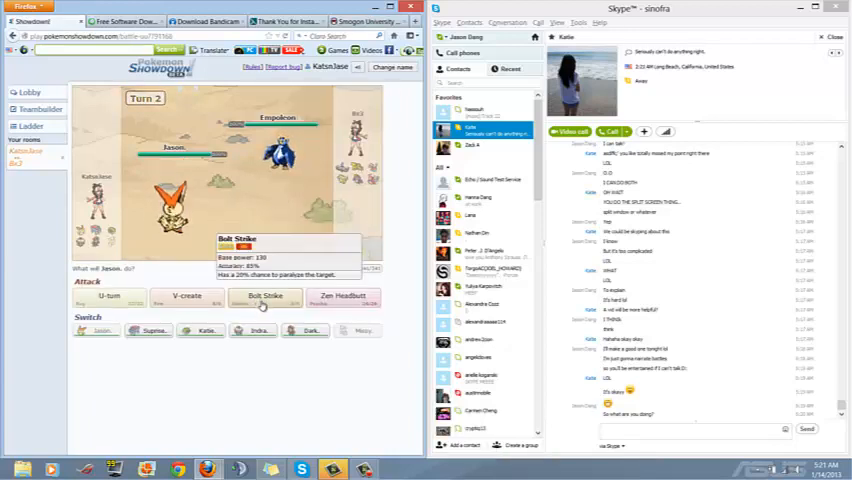
- Attack with Bolt Strike on turn 2 and keep attacking through turns 3 and 4
click(264, 296)
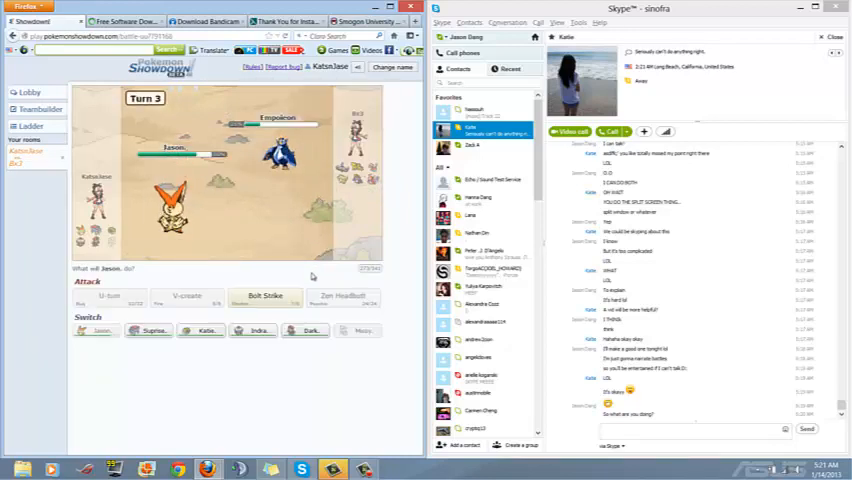
click(264, 296)
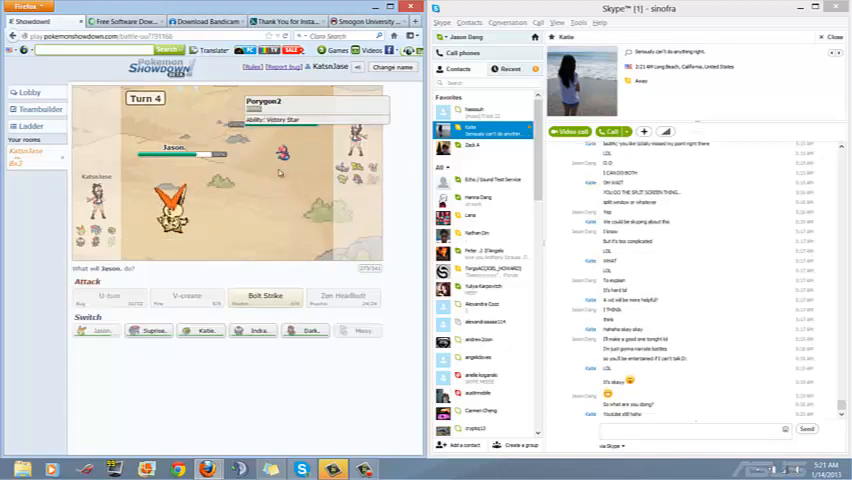
click(264, 296)
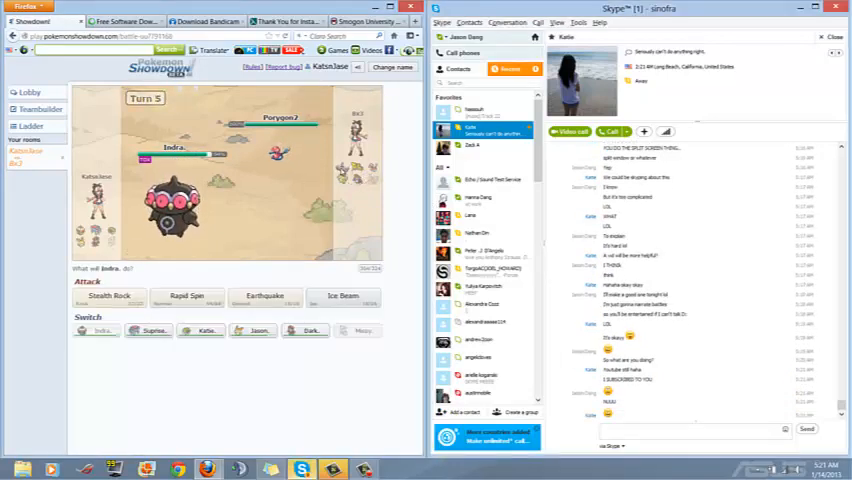
mouse_move(108, 296)
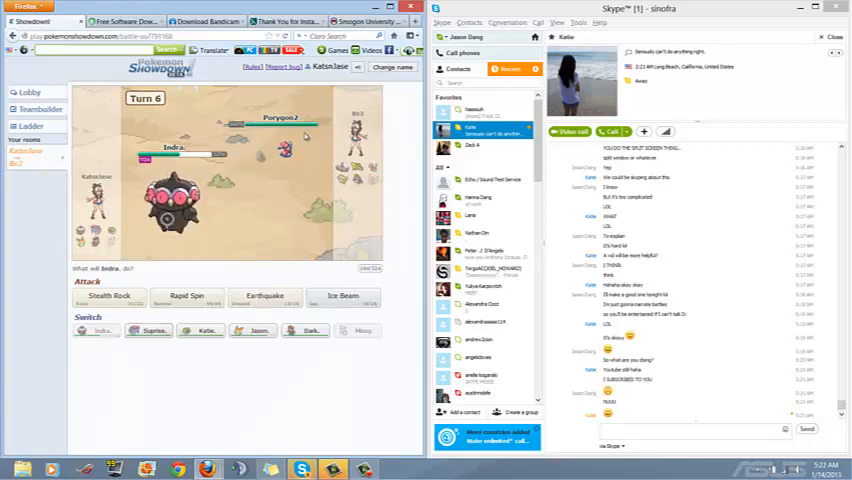
- Attack on turn 6 and again against Zapdos until a switch is forced
click(110, 296)
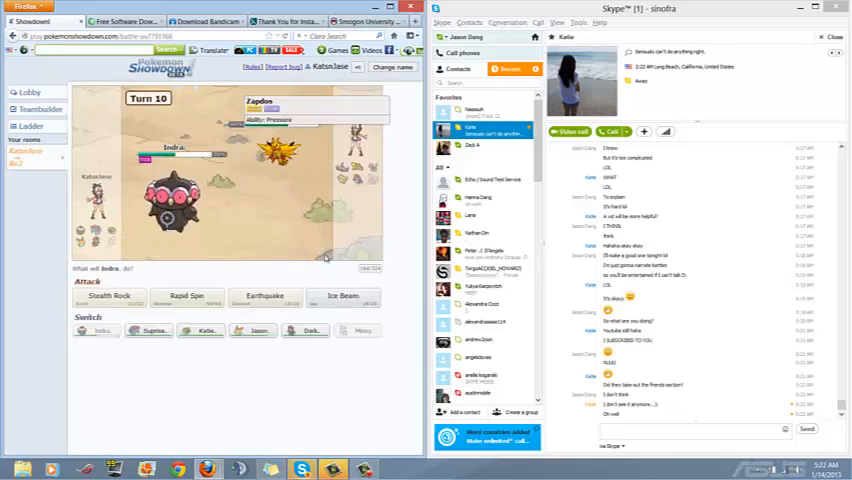
click(108, 296)
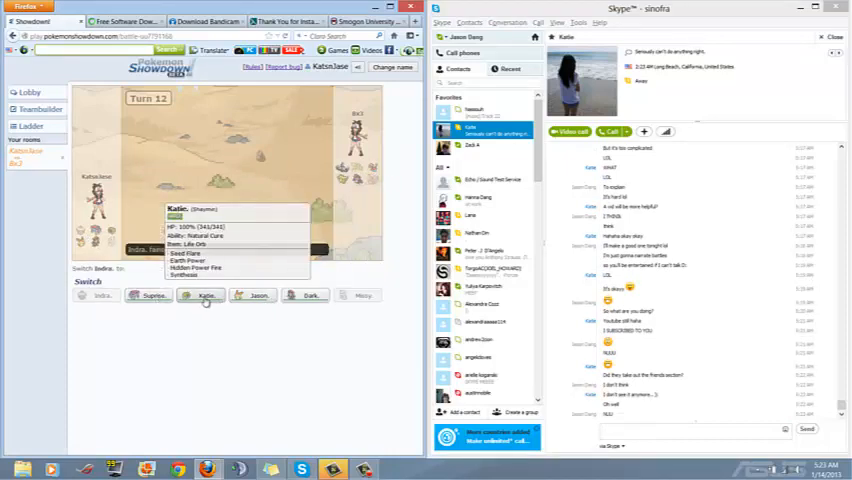
- Send Tyranitar in as the replacement Pokémon and continue the battle
click(204, 296)
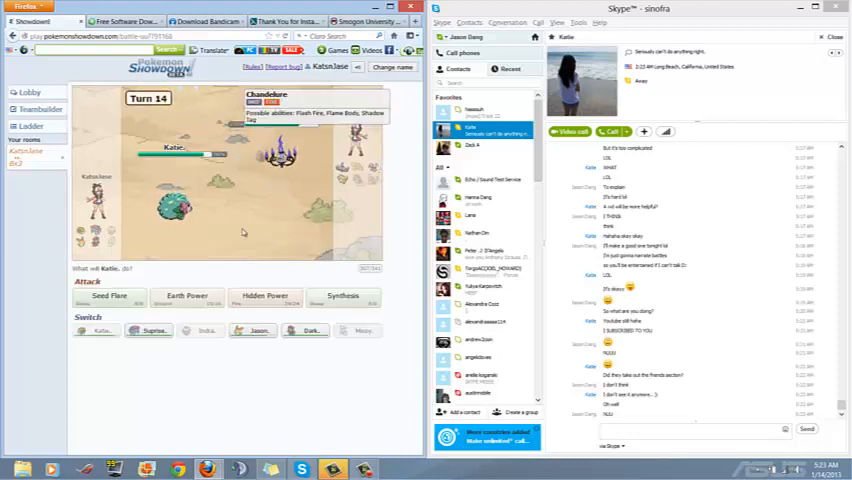
mouse_move(152, 330)
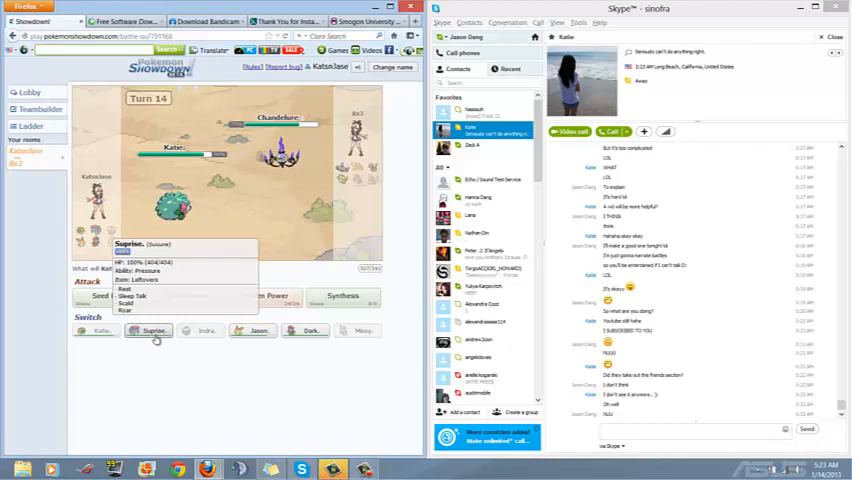
click(152, 330)
text(custap berry)
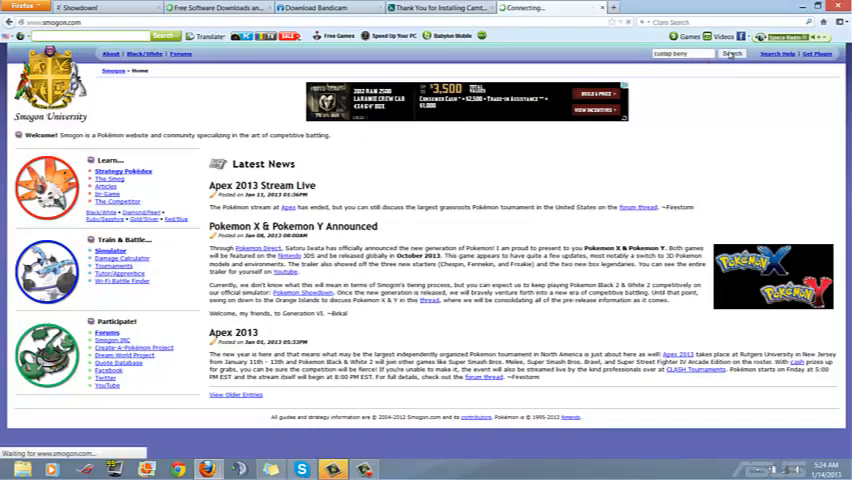
click(732, 52)
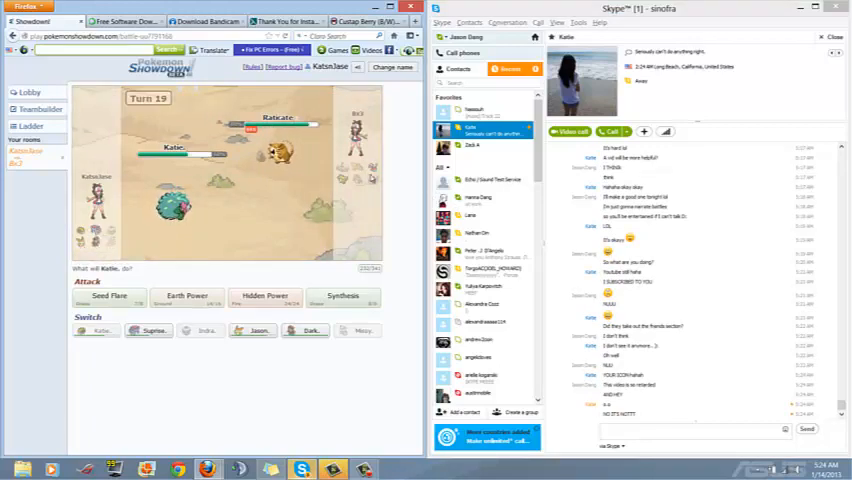
mouse_move(108, 296)
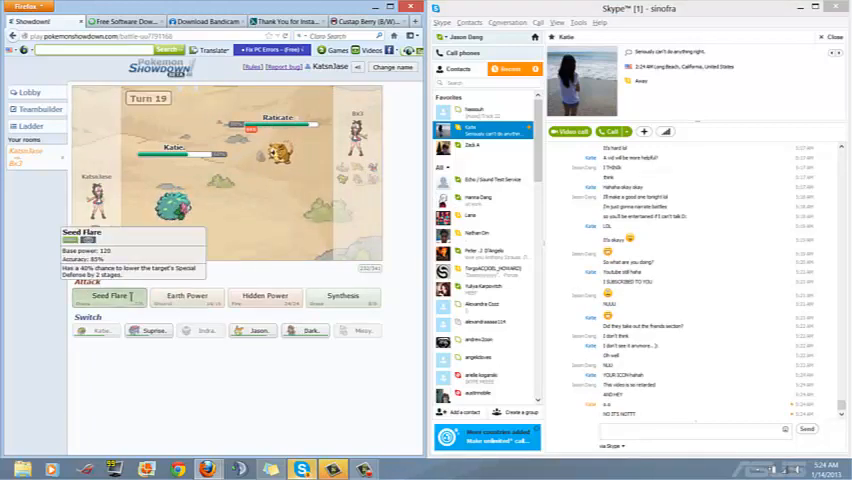
- Attack with Seed Flare to finish off the battle
click(110, 296)
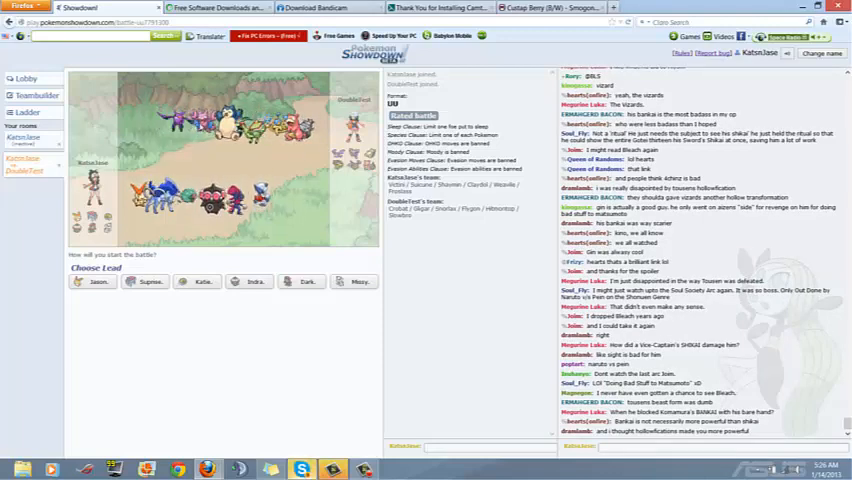
- Pick the lead for the new battle, then switch Tyranitar in
click(300, 468)
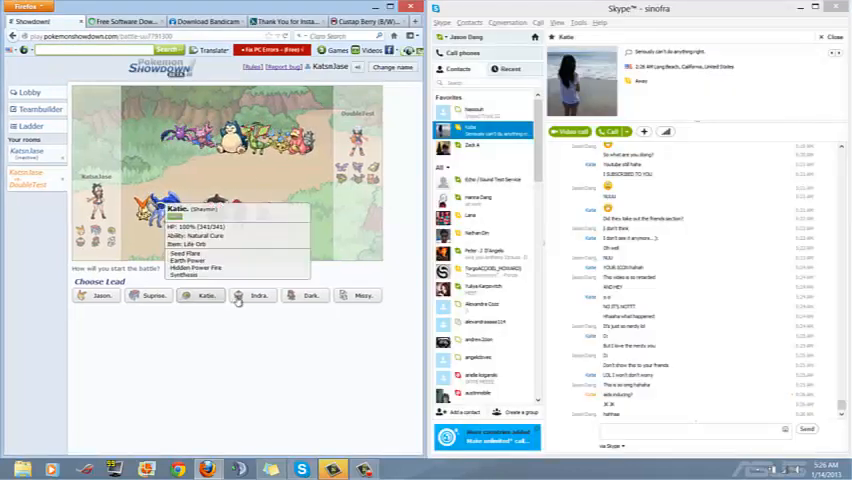
click(254, 296)
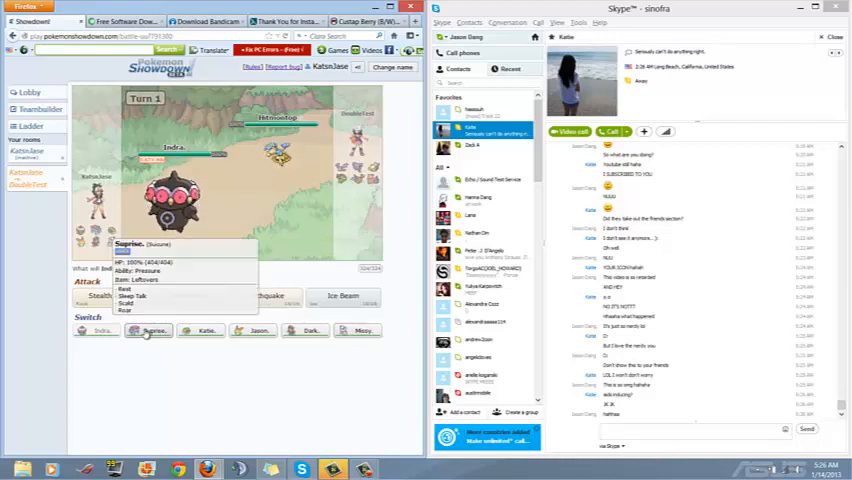
click(148, 330)
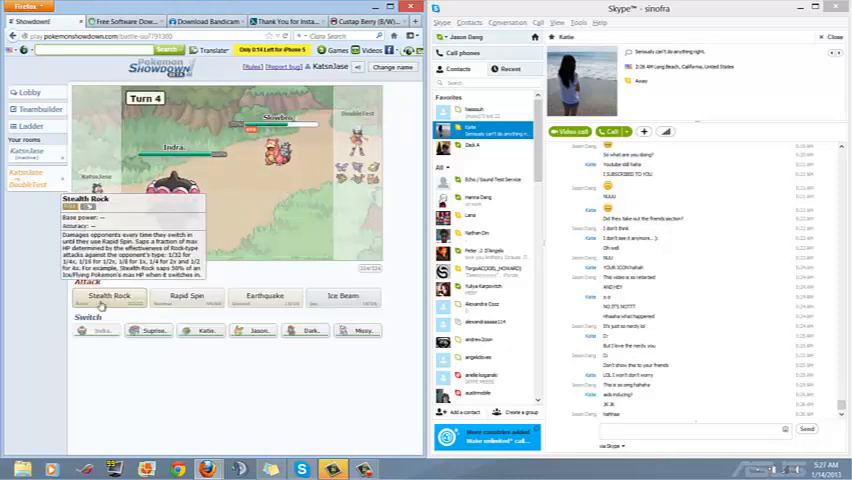
- Set up Stealth Rock on the opponent's side
click(108, 296)
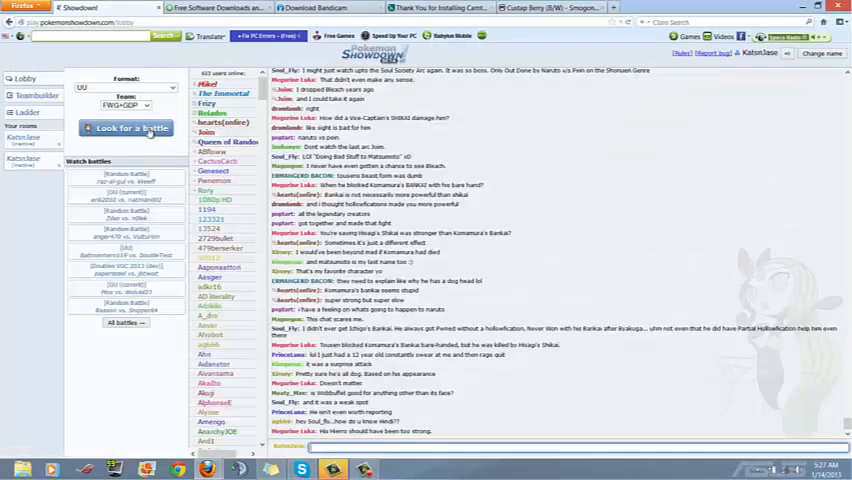
- Search for a new battle and pick the lead Pokémon once matched
click(124, 128)
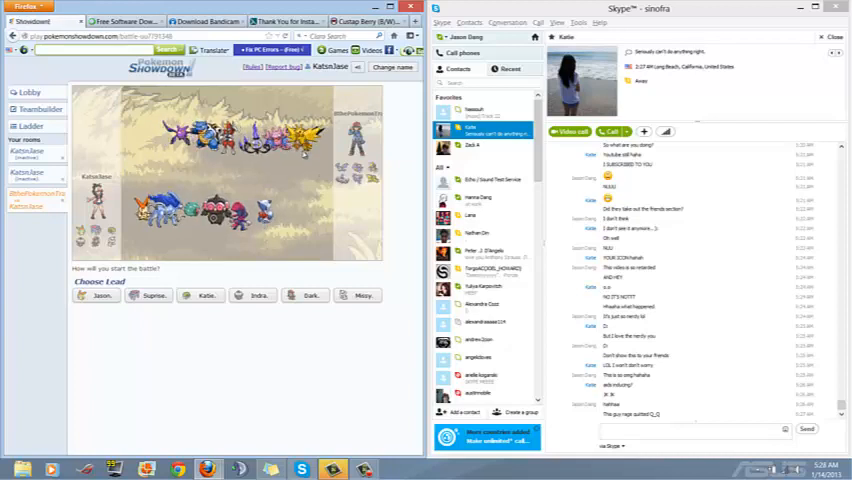
mouse_move(254, 296)
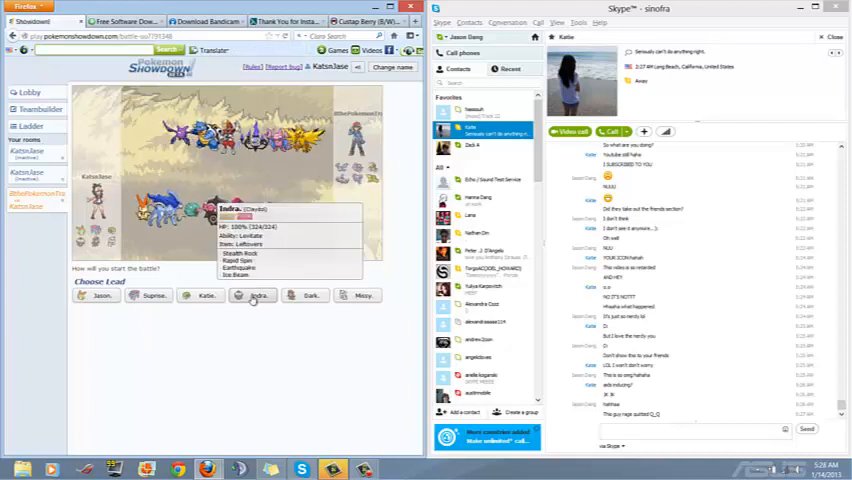
click(252, 296)
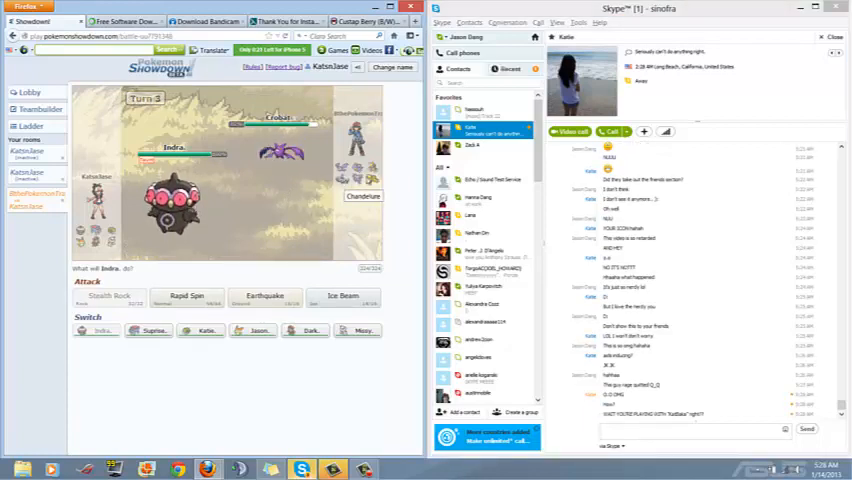
mouse_move(252, 330)
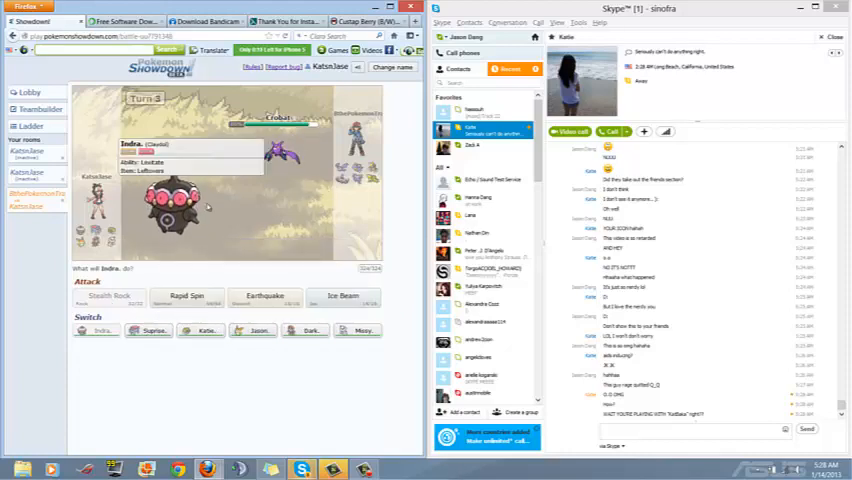
mouse_move(204, 330)
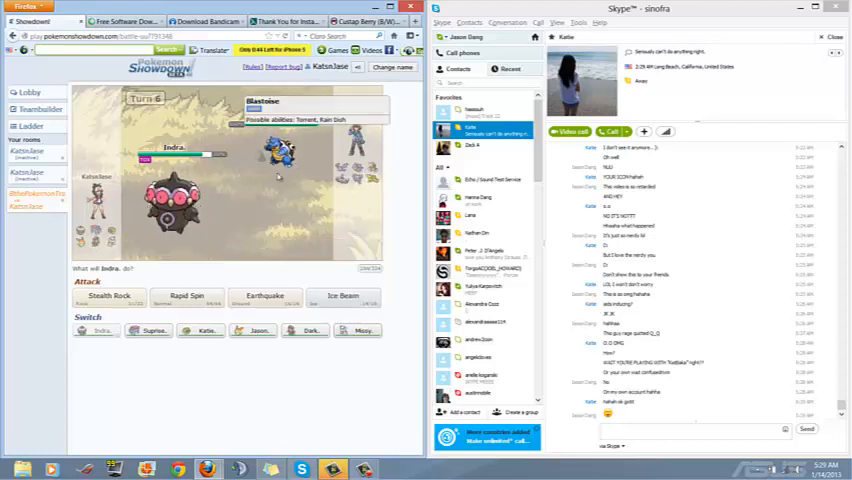
mouse_move(150, 330)
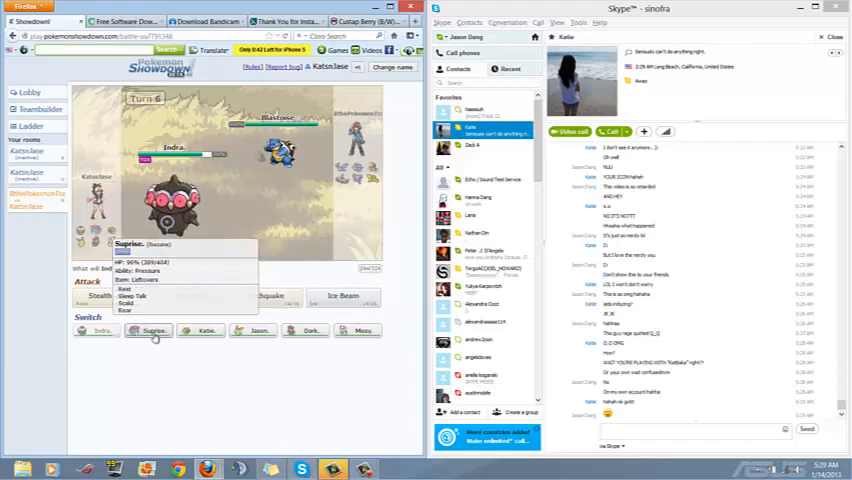
- Switch in another team member, then swap again to the Seed Flare user
click(148, 330)
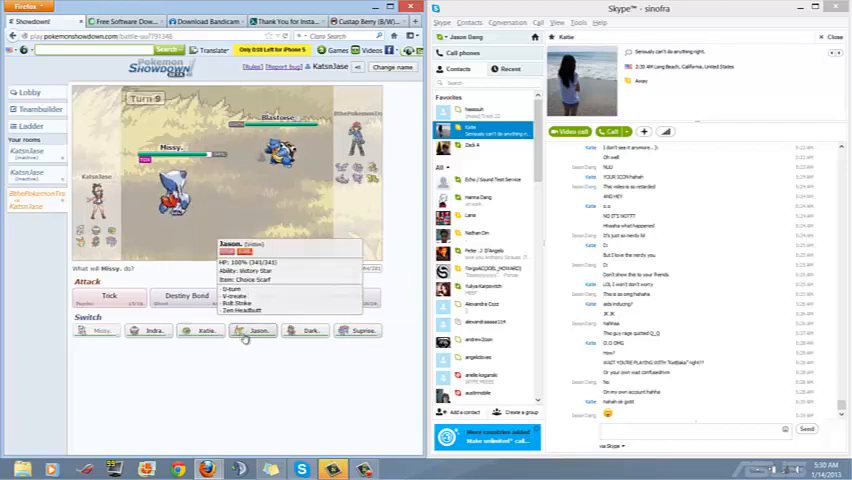
click(252, 330)
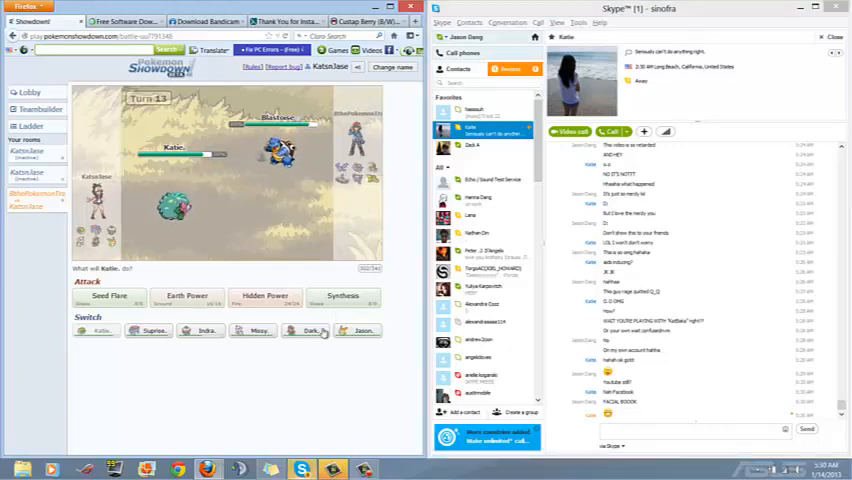
mouse_move(356, 330)
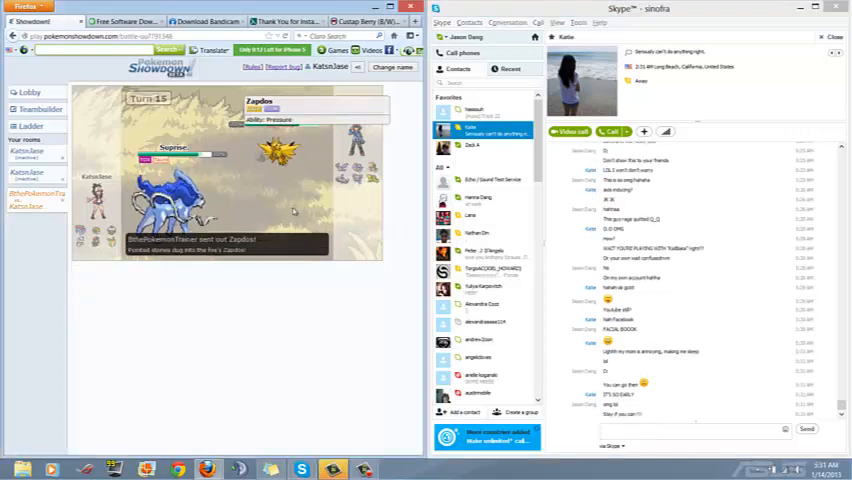
- Select a browser tab while the battle against Zapdos continues
click(836, 8)
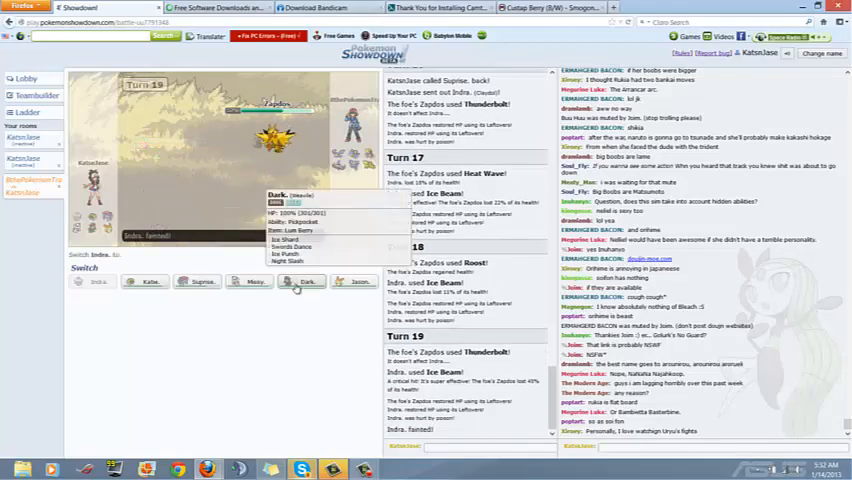
- Pick this turn's action and carry the battle against Chandelure on to turn 30
click(304, 280)
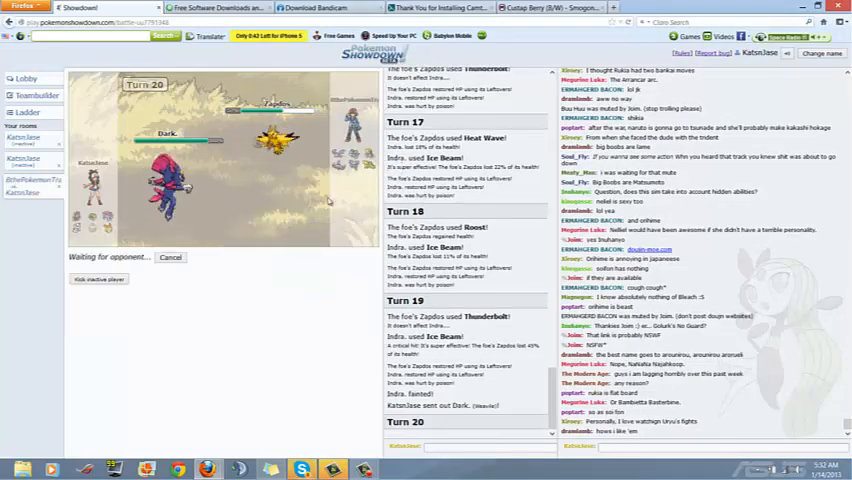
click(302, 468)
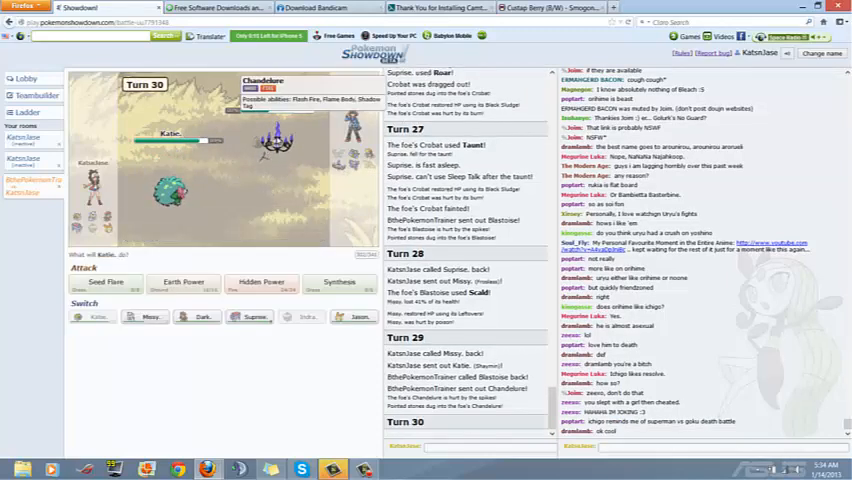
mouse_move(250, 316)
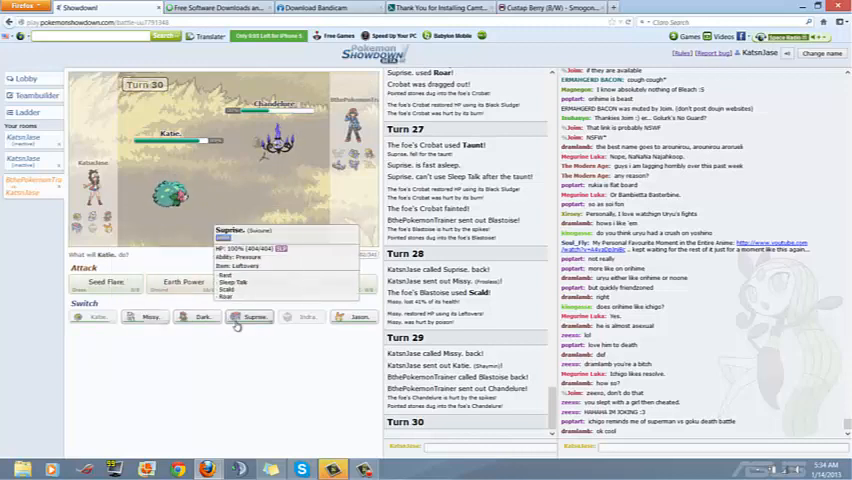
click(250, 316)
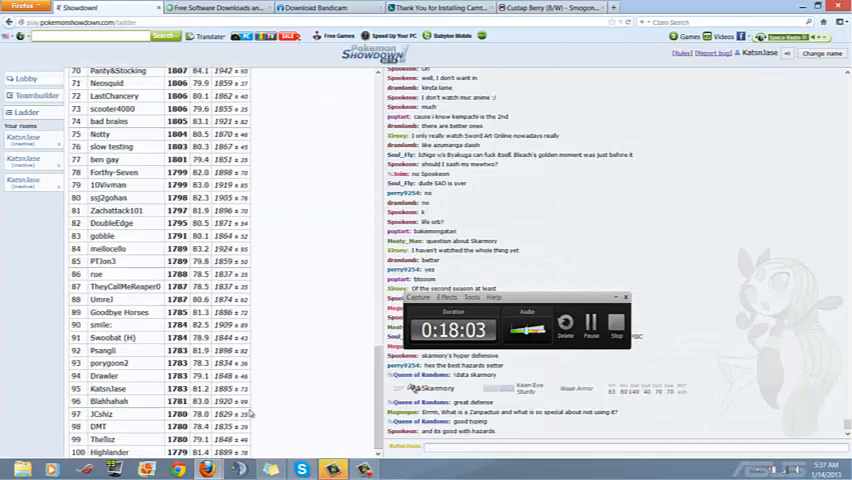
- Leave the ladder rankings for the lobby and start looking for a new battle
click(300, 468)
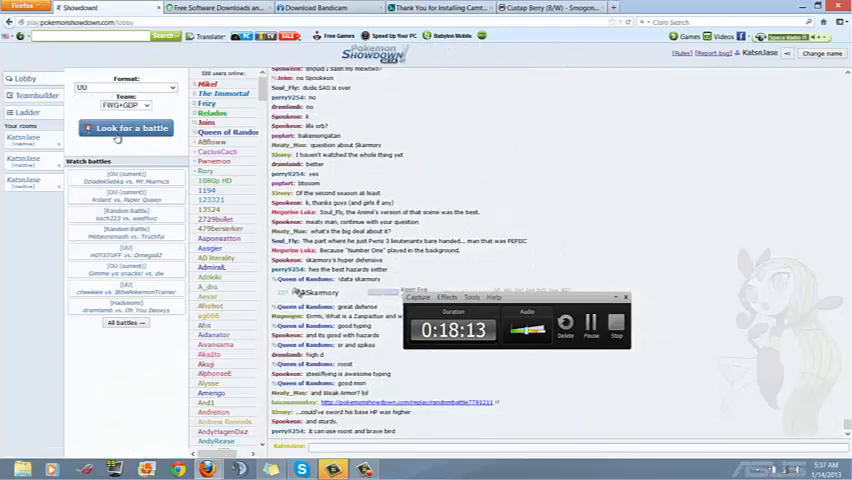
click(124, 128)
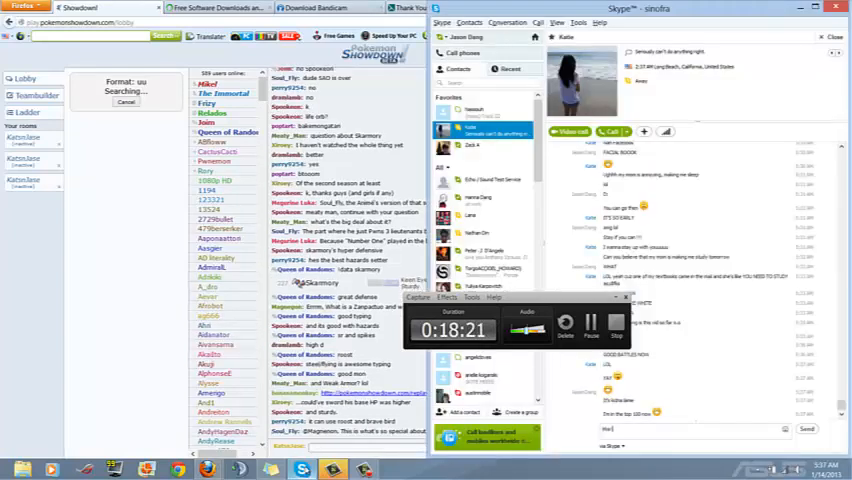
- Chat 'How many of these 2' and 'I'm going' while getting matched into a Random Battle with Feebas
text(How many of these 2)
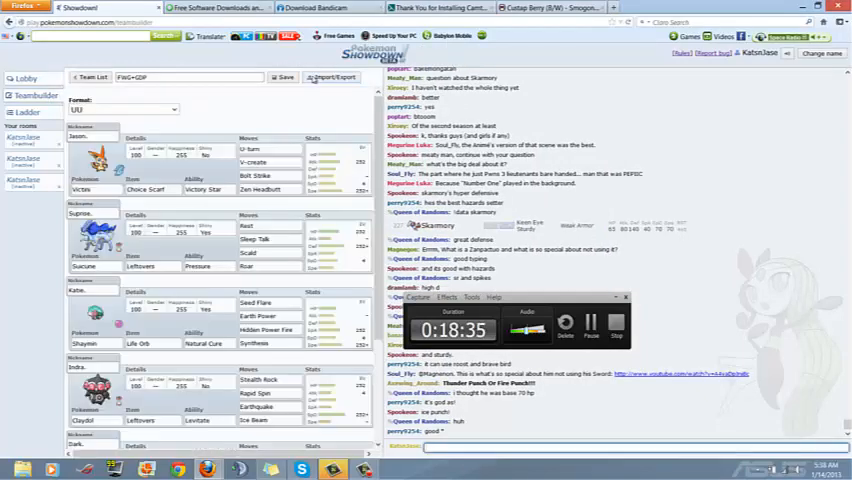
click(124, 110)
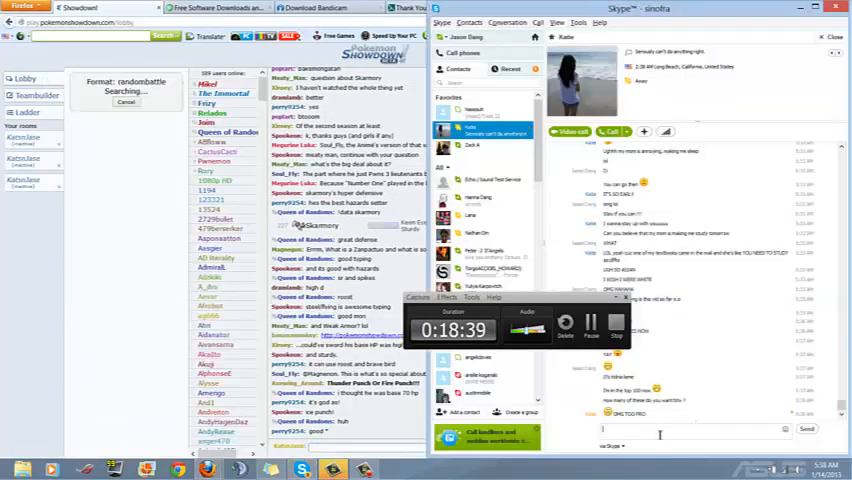
text(I'm going to do random battles so it's more entertaining for)
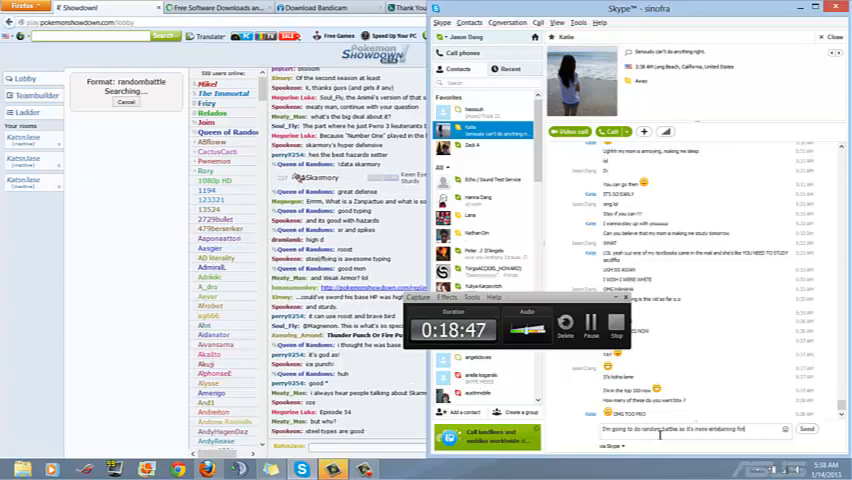
click(806, 428)
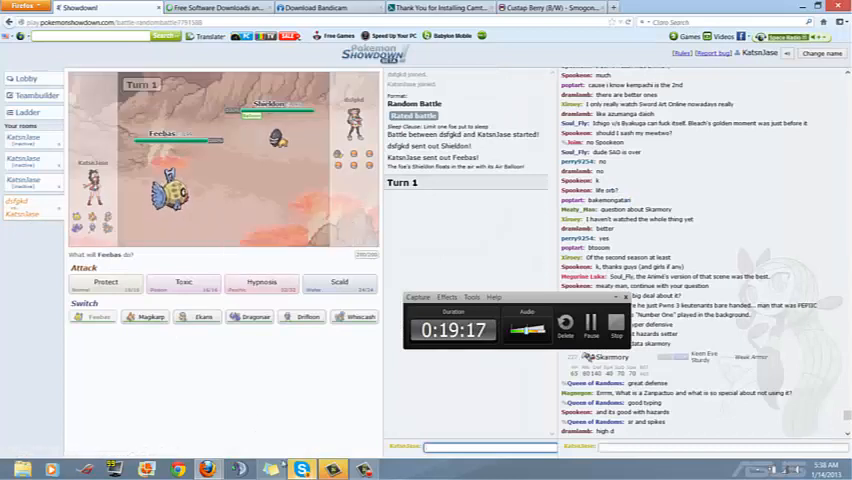
- Have Feebas use Scald on turn 1 so the battle moves to turn 2
click(300, 468)
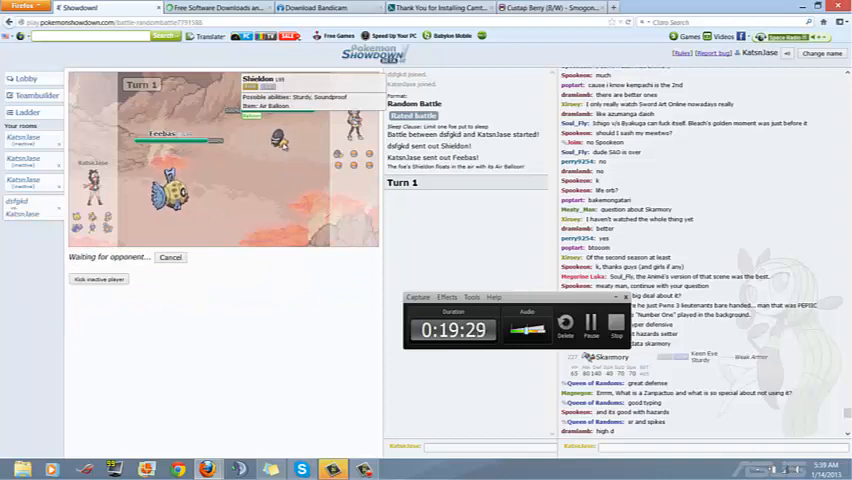
mouse_move(184, 284)
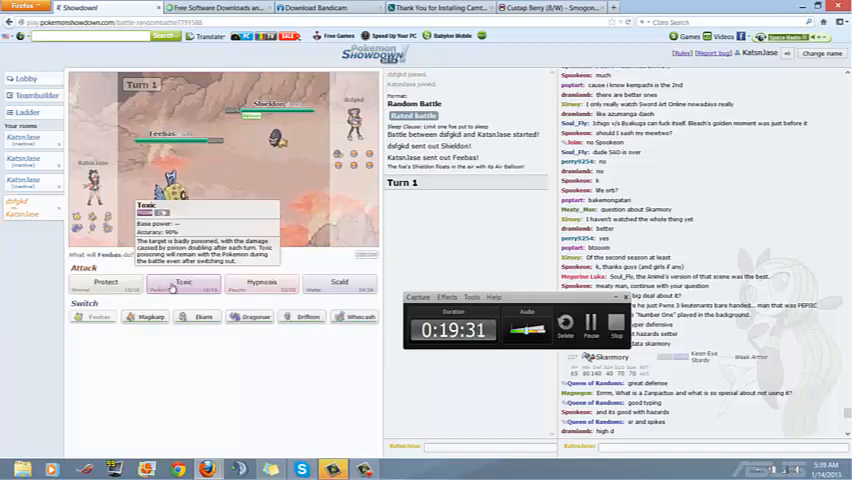
click(184, 284)
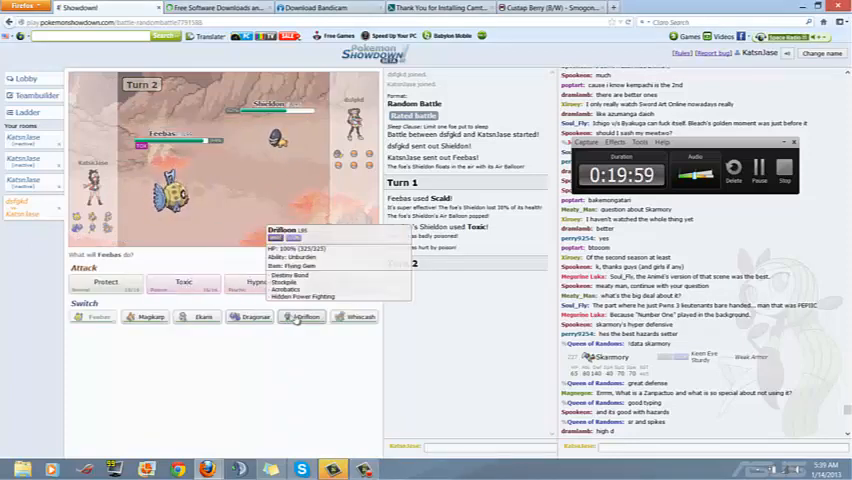
mouse_move(356, 316)
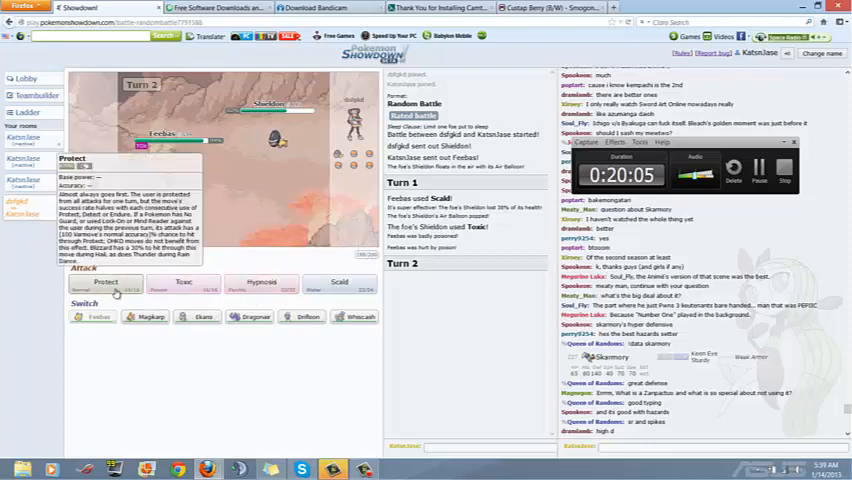
- Choose Feebas's turn-2 move on the way to swapping in Whiscash by turn 5
click(104, 284)
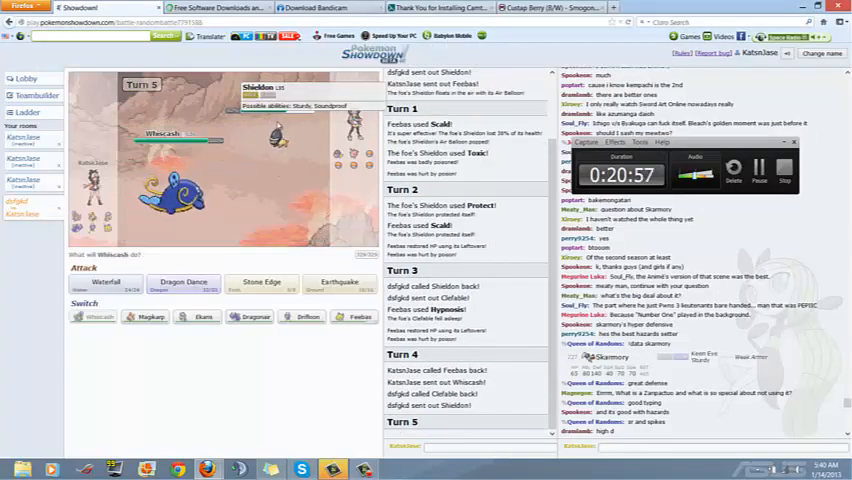
- Have Whiscash use Dragon Dance, lock in its turn-6 move, and start a chat reply
click(104, 286)
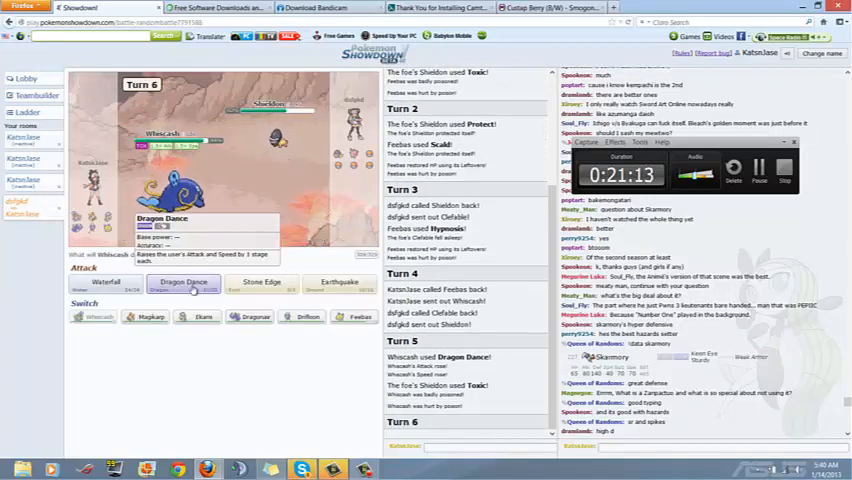
click(184, 284)
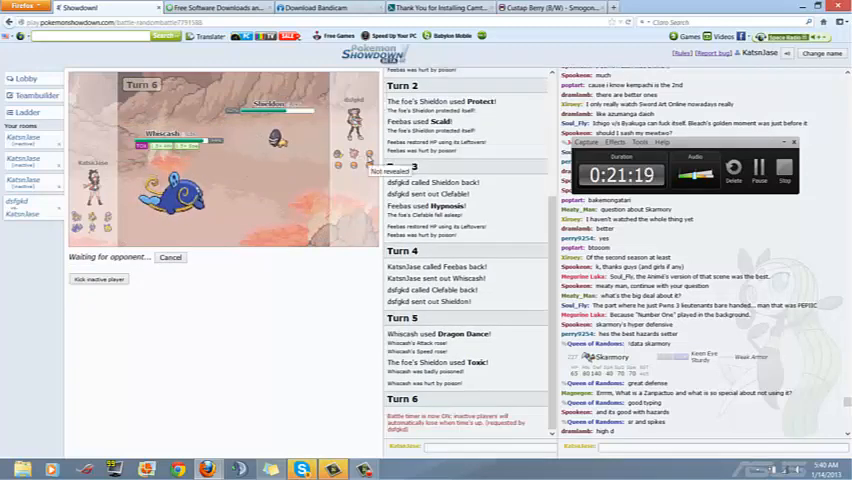
click(302, 468)
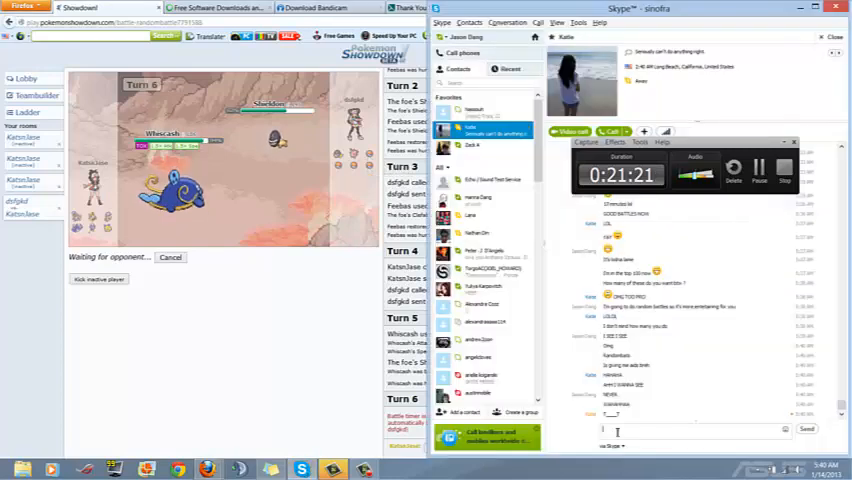
- Write 'I'm gonna upload' in the chat while the battle plays on toward turn 14
text(I'm gonna upload)
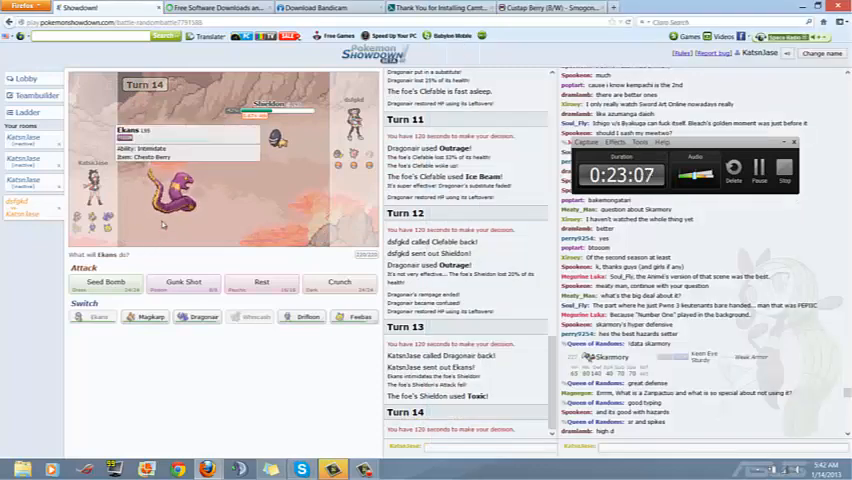
mouse_move(184, 282)
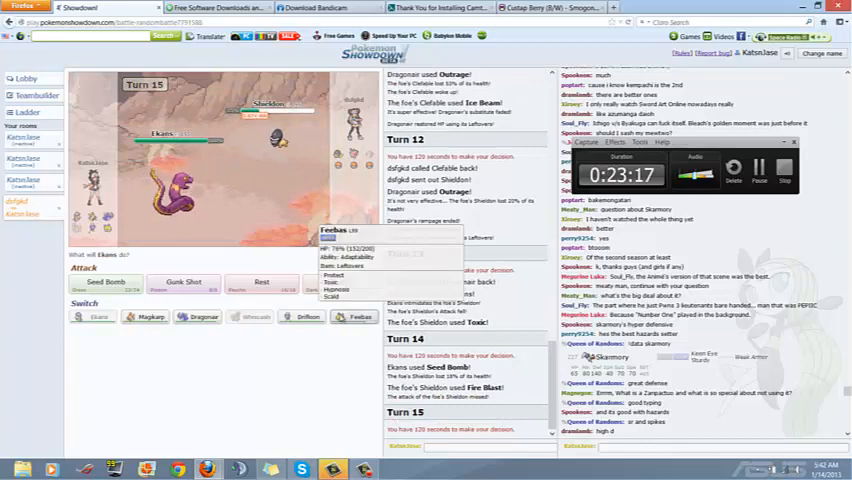
- Attack on turn 15, then send Magikarp into the battle for turn 18
click(104, 286)
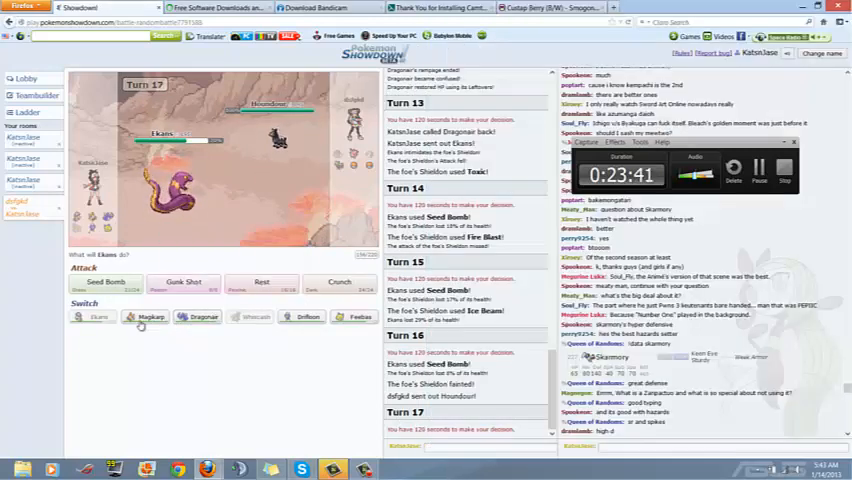
mouse_move(358, 316)
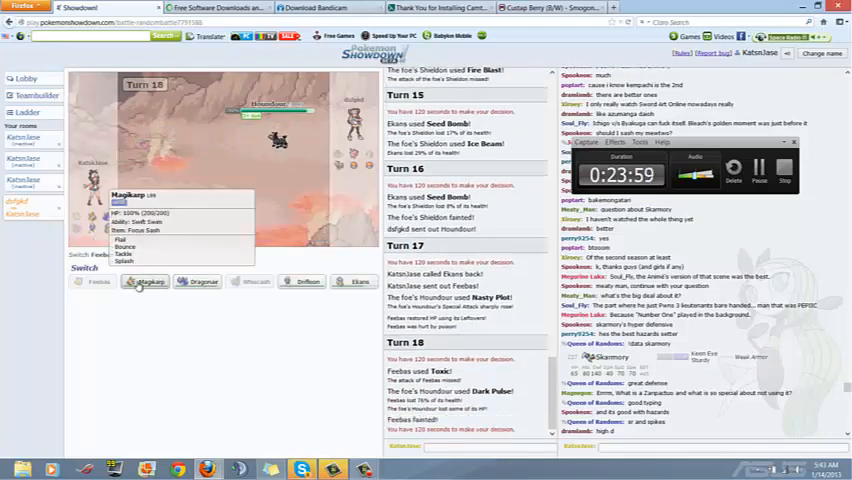
click(144, 280)
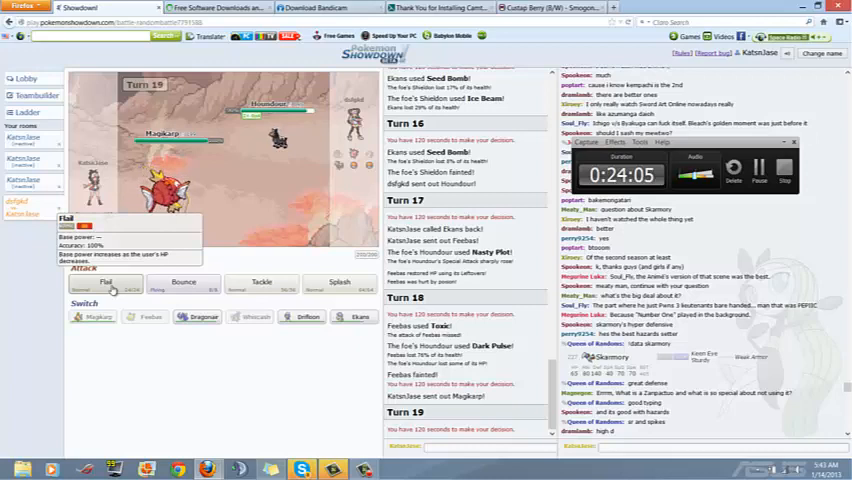
- Have Magikarp use Flail, then choose Drifloon's move on turn 24
click(106, 282)
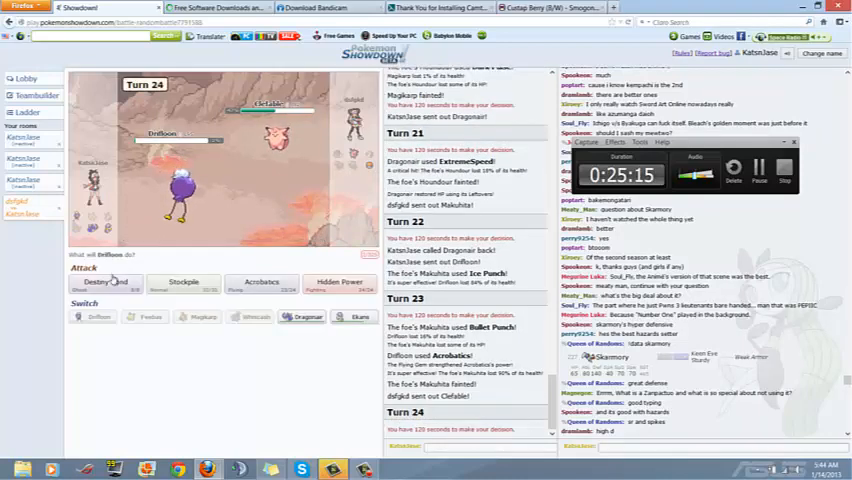
click(106, 284)
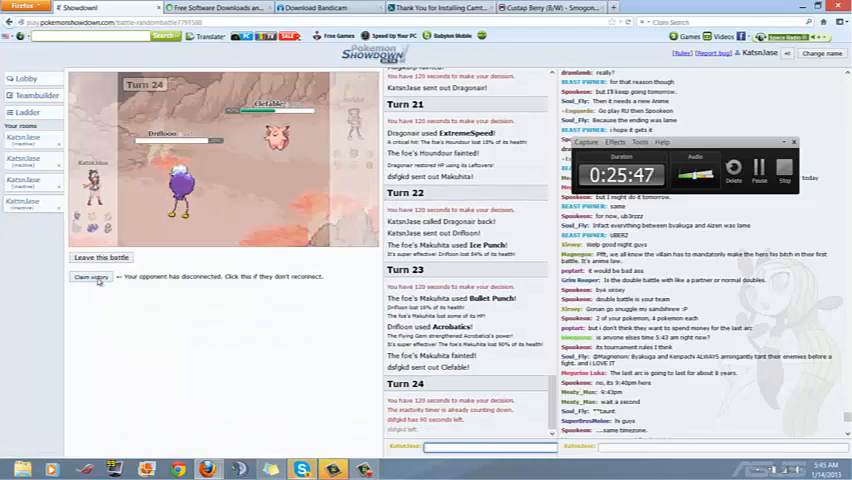
- Claim the win after the opponent disconnects and return to the lobby
click(36, 96)
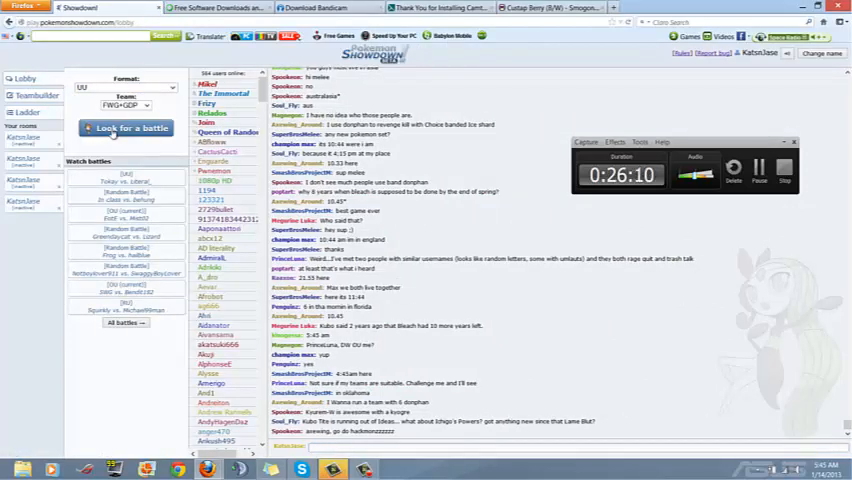
- Return to the abandoned battle and begin a Skype reply with 'Only when you're'
click(126, 128)
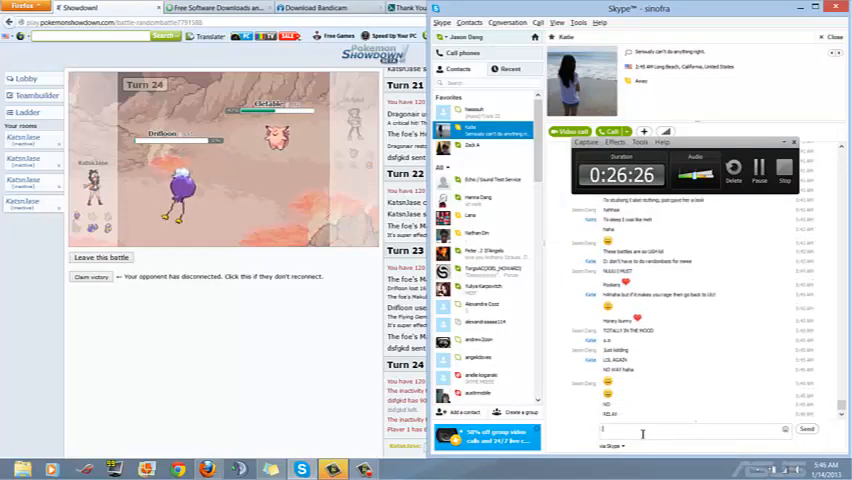
text(Only when you're)
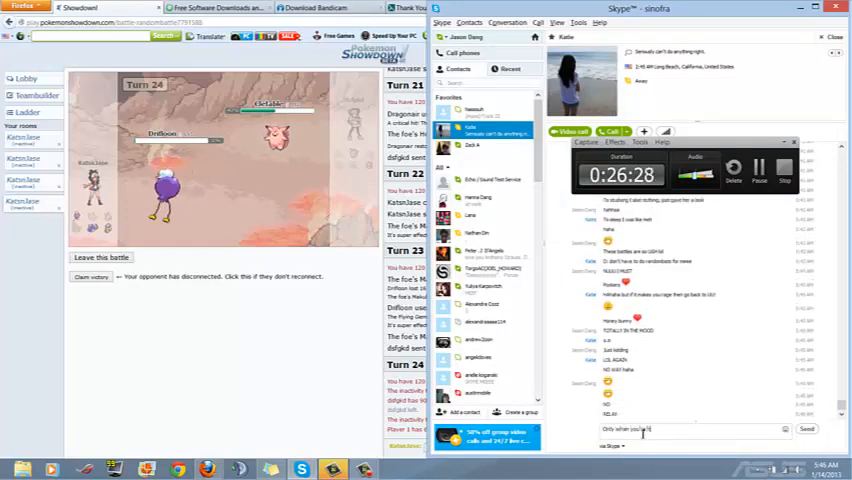